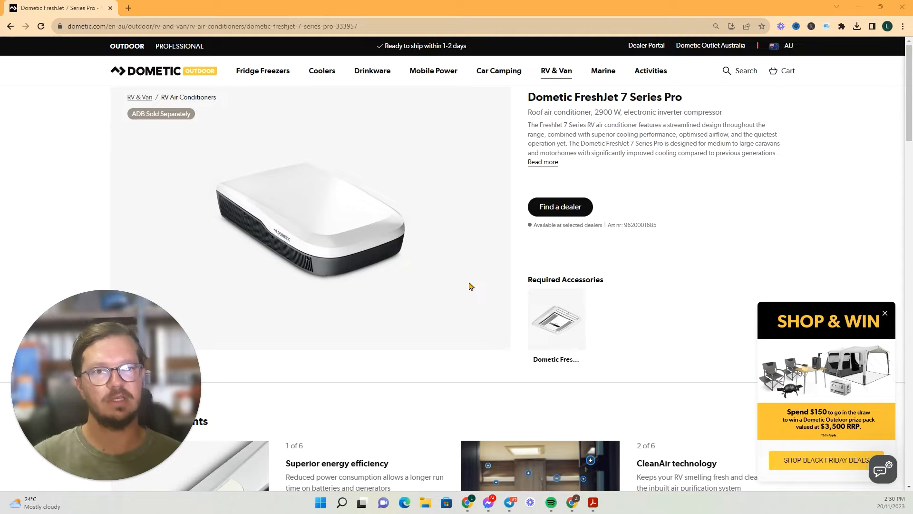
pyautogui.moveTo(595, 115)
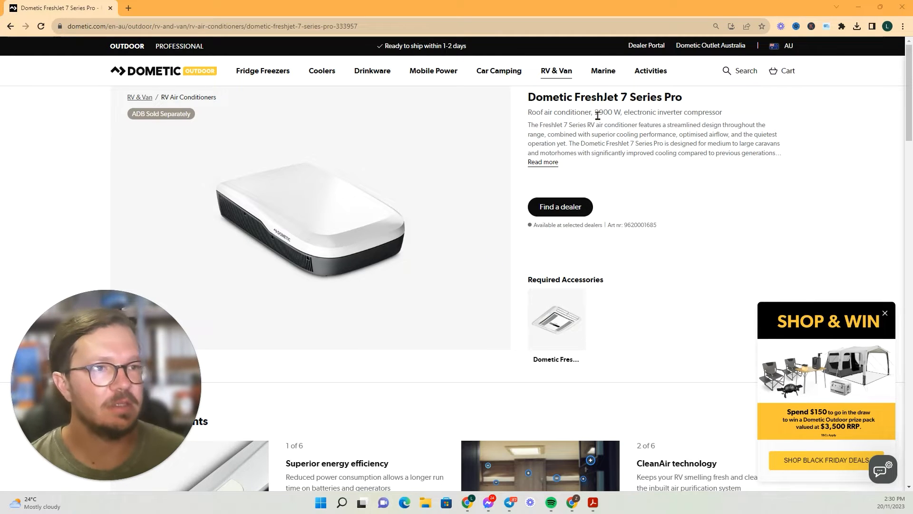
# - Open the FreshJet 7 Series Pro spec sheet PDF from the product page in a new tab
pyautogui.doubleClick(607, 113)
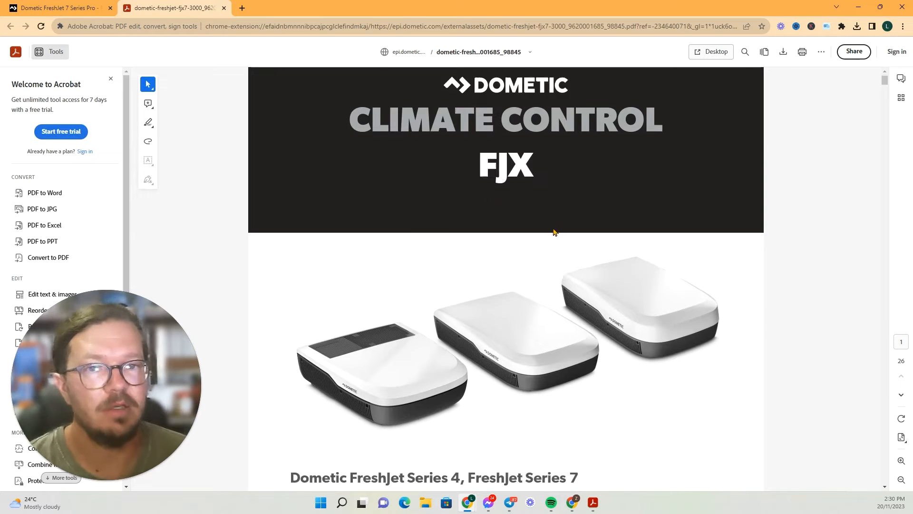
# - Scroll the brochure down to page 24 with the FreshJet Series 4 and 7 electrical specifications table
pyautogui.scroll(-3)
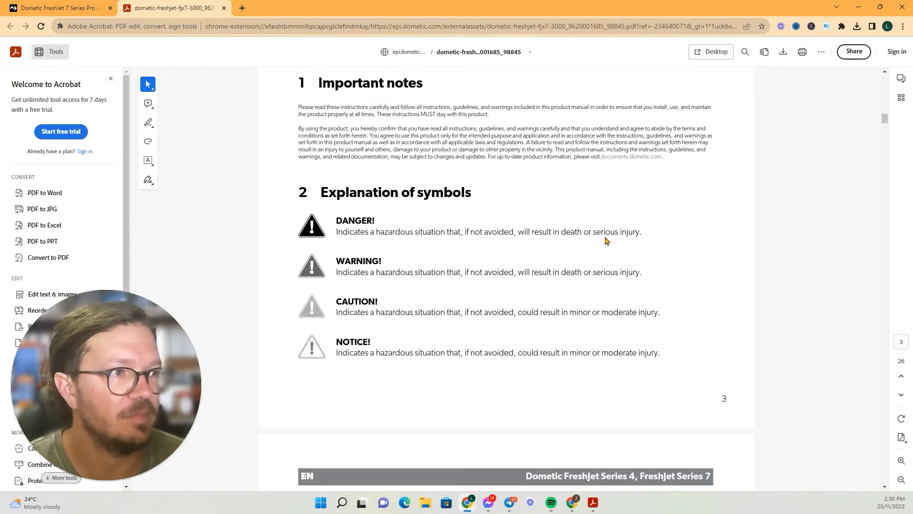
pyautogui.scroll(-3)
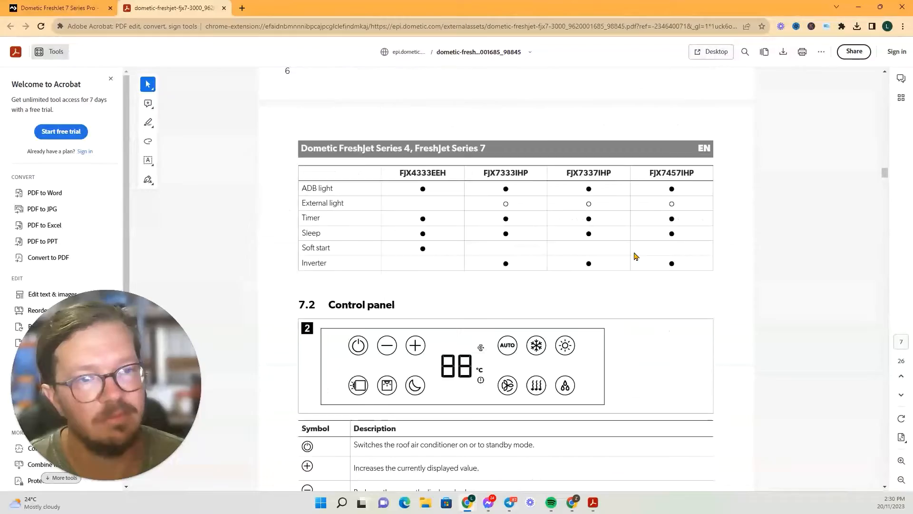
pyautogui.scroll(-3)
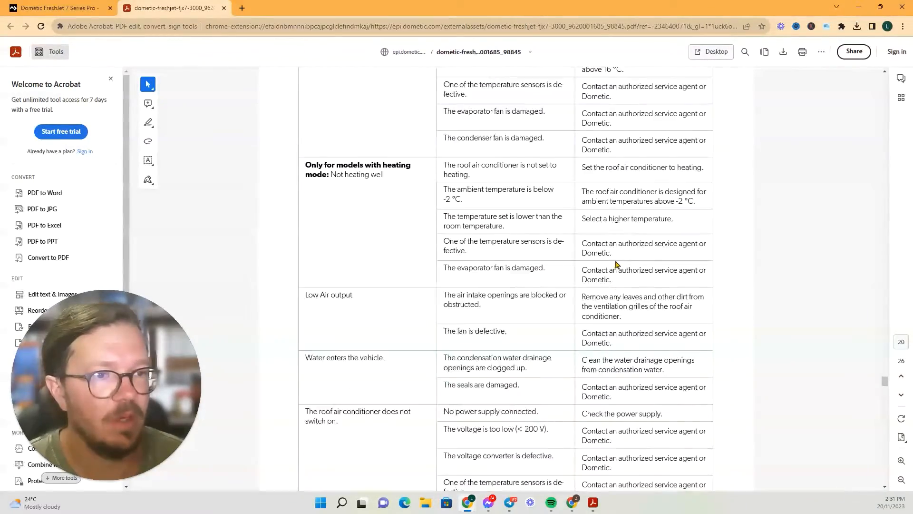
pyautogui.scroll(-3)
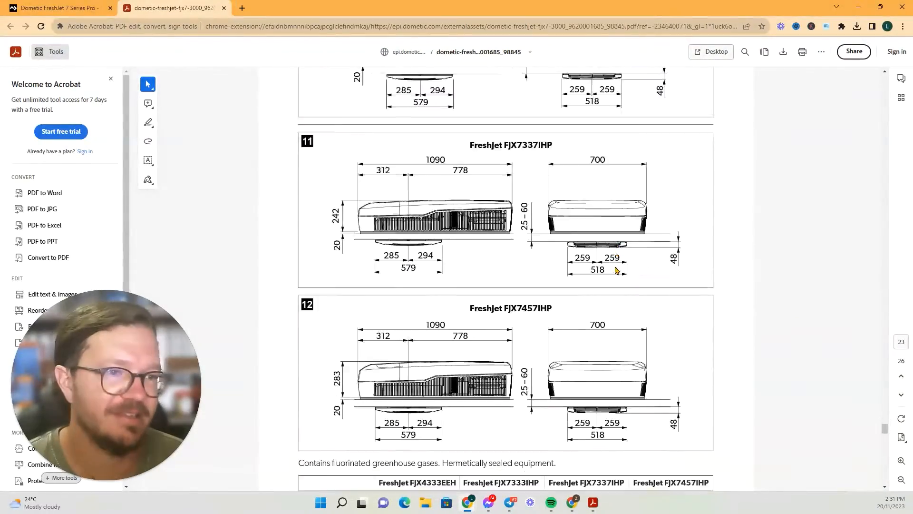
pyautogui.scroll(-3)
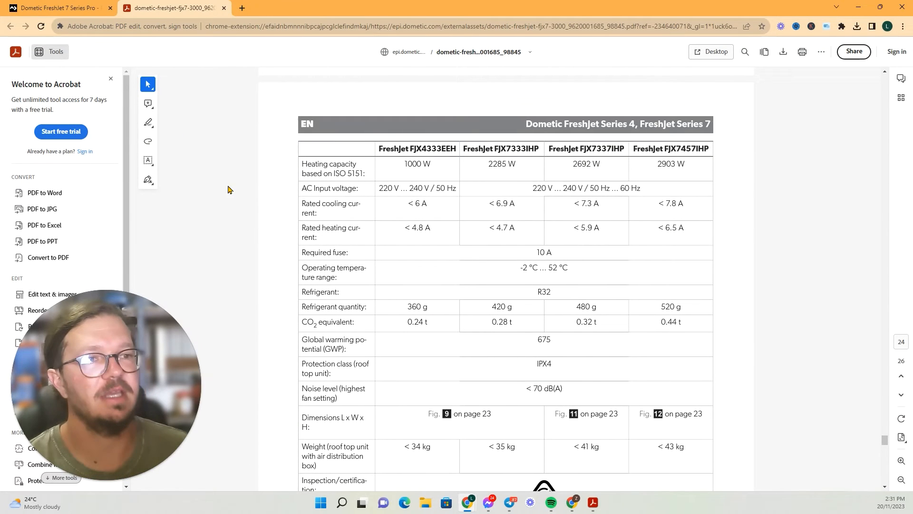
pyautogui.moveTo(688, 133)
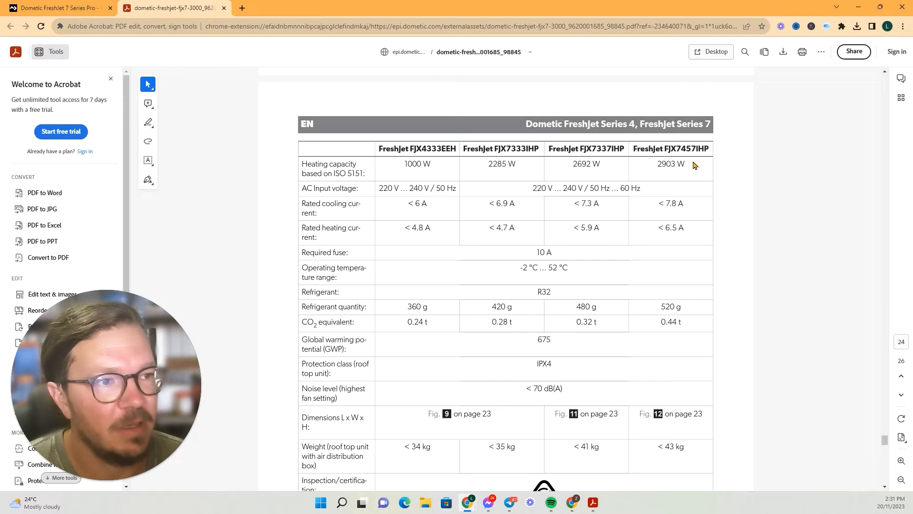
# - Select the 7.8 A rated cooling current value under FJX7457IHP in the specs table
pyautogui.doubleClick(671, 163)
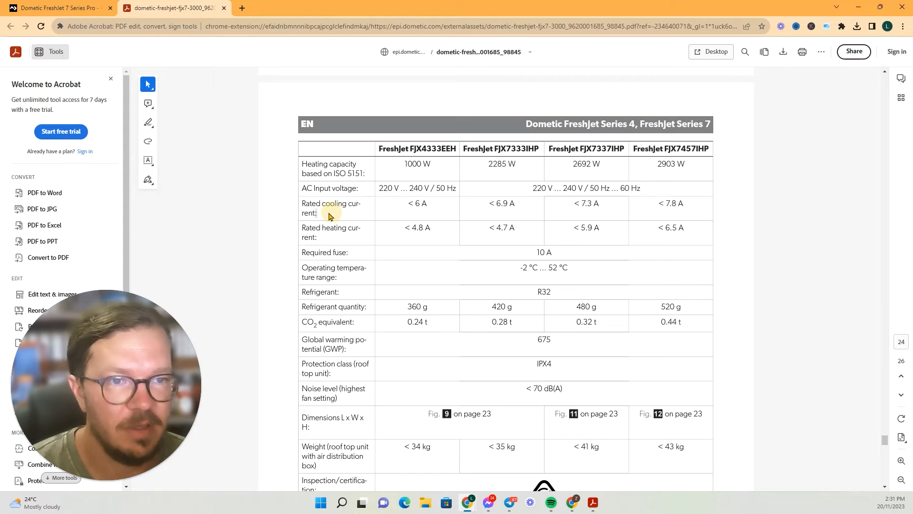
pyautogui.doubleClick(330, 208)
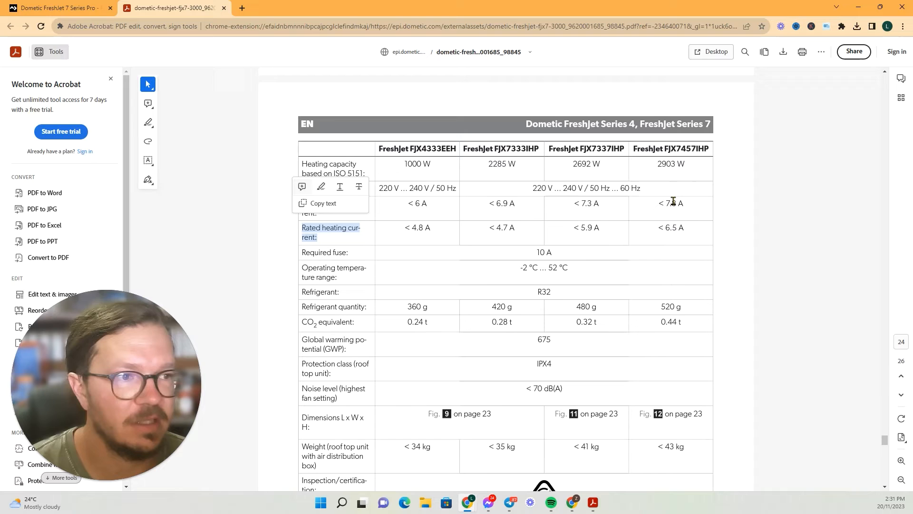
pyautogui.click(410, 209)
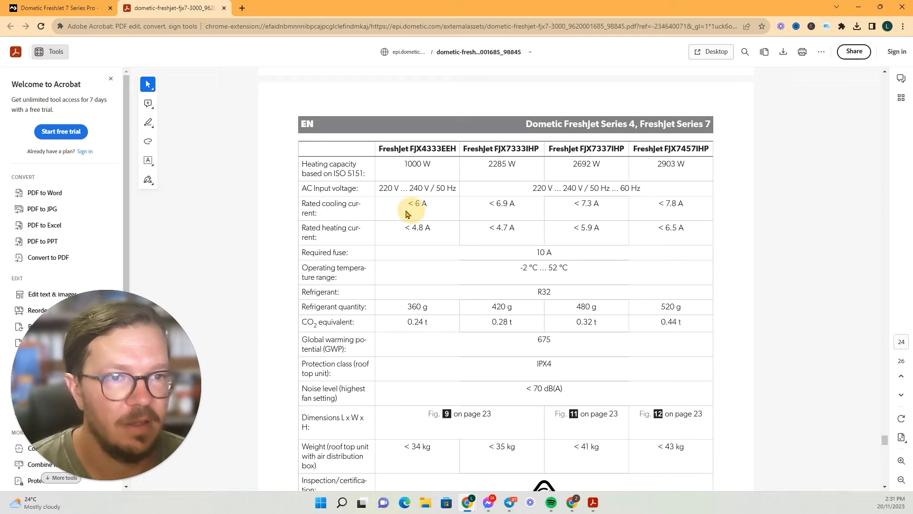
pyautogui.doubleClick(672, 203)
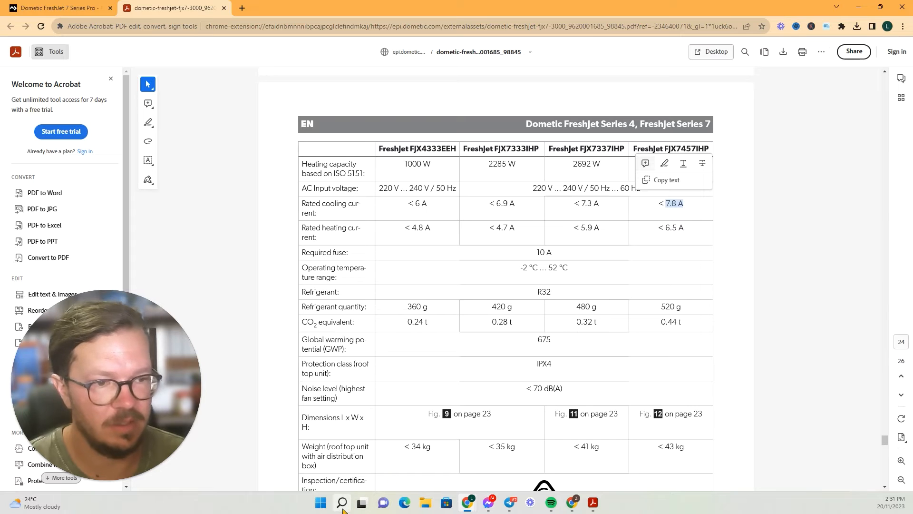
# - Search Windows for 'calc' to launch the Calculator app
pyautogui.click(341, 502)
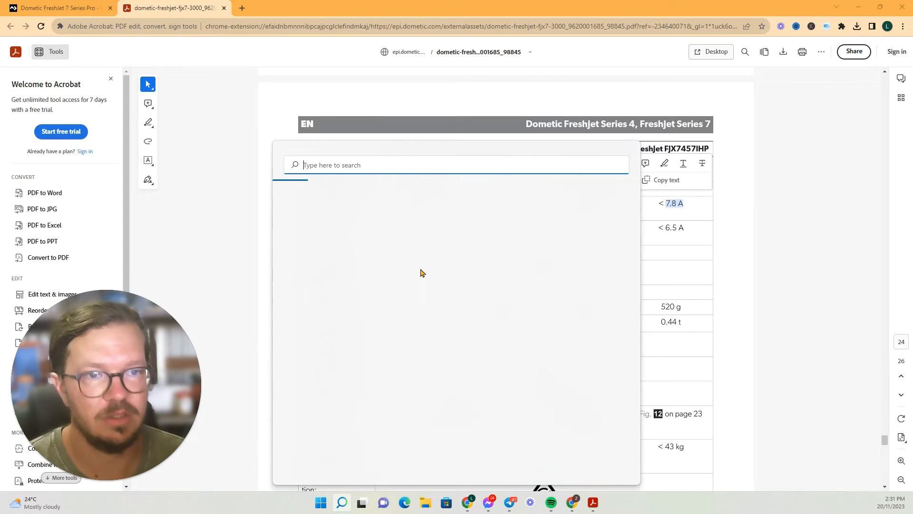
pyautogui.moveTo(489, 217)
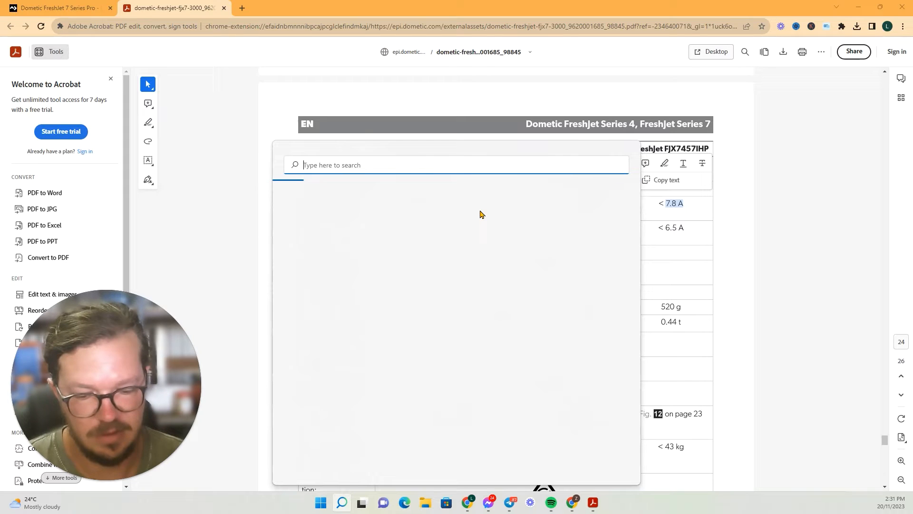
pyautogui.write('calc')
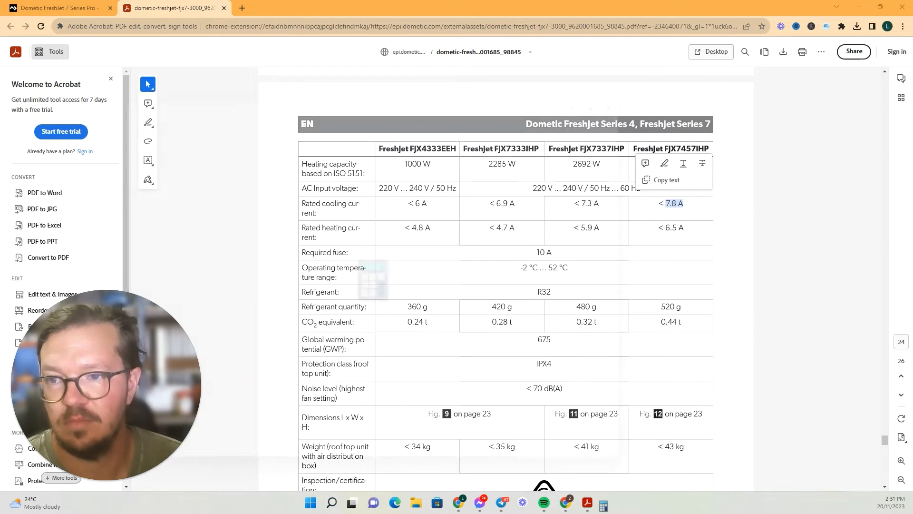
# - Compute 7.8 × 240 in Calculator to get the rated cooling power at 240 V
pyautogui.click(603, 504)
pyautogui.write('7.8 ×')
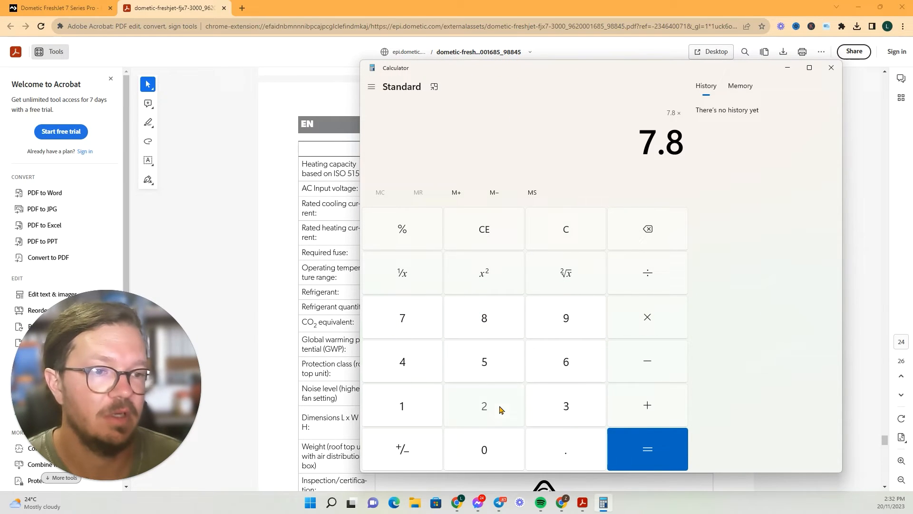
pyautogui.click(647, 449)
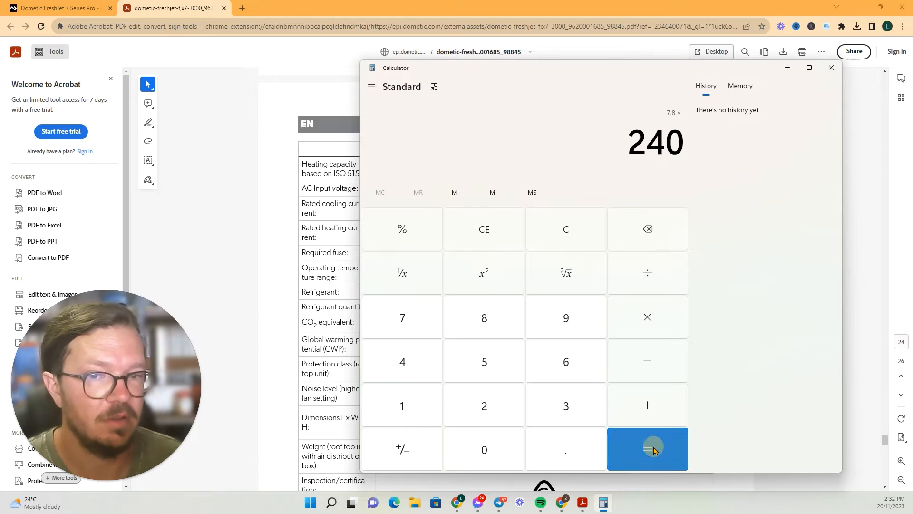
pyautogui.click(647, 448)
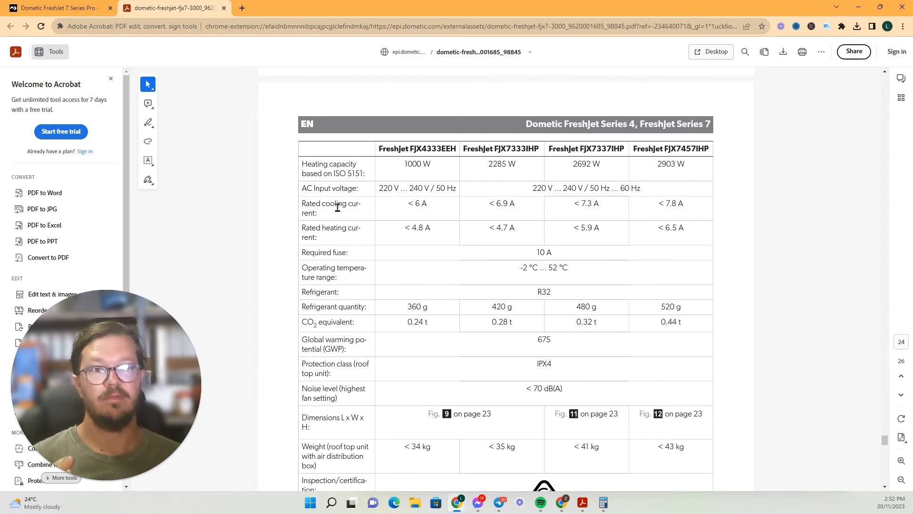
pyautogui.moveTo(685, 212)
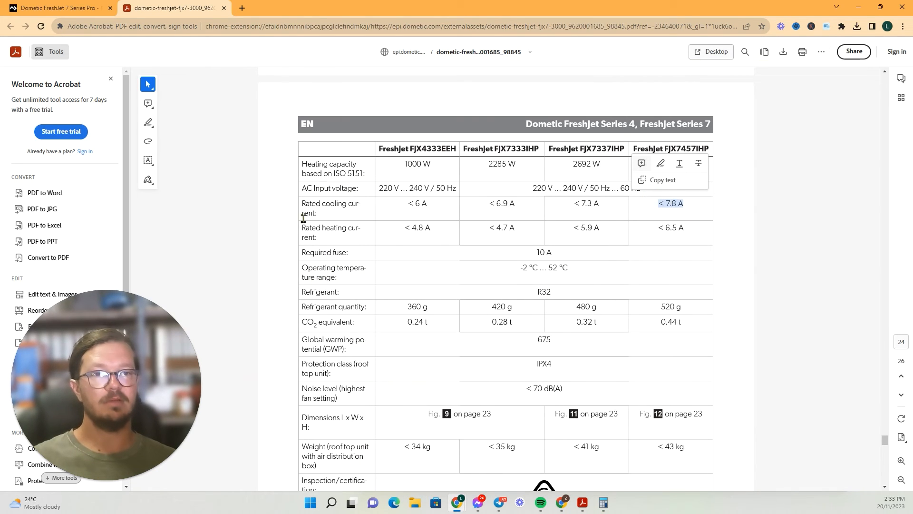
pyautogui.moveTo(678, 225)
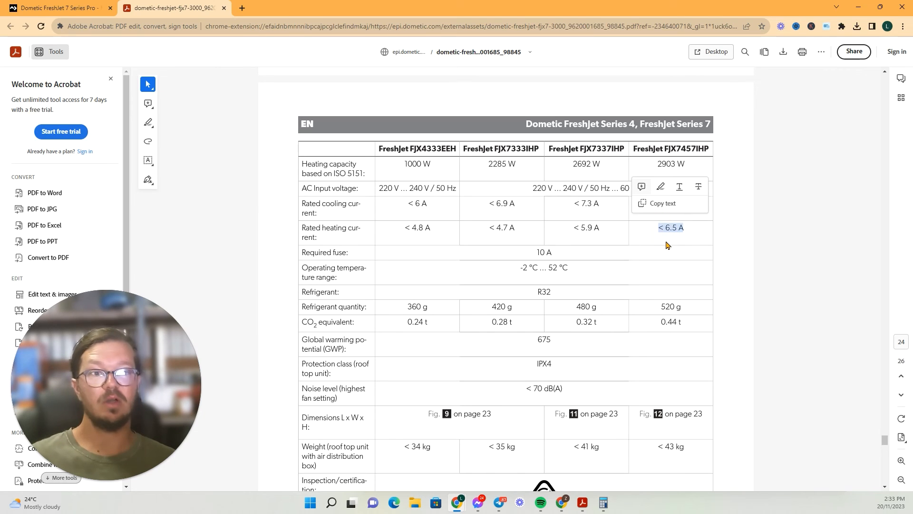
pyautogui.click(702, 248)
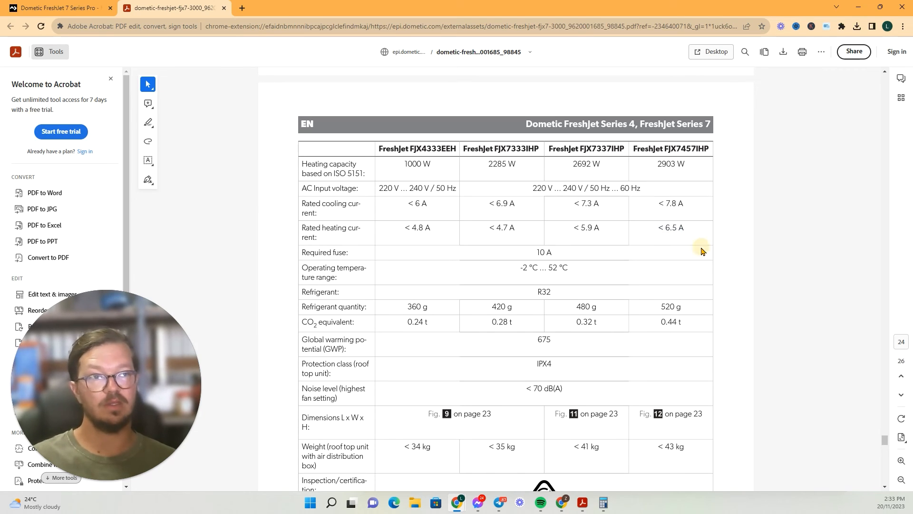
pyautogui.doubleClick(671, 204)
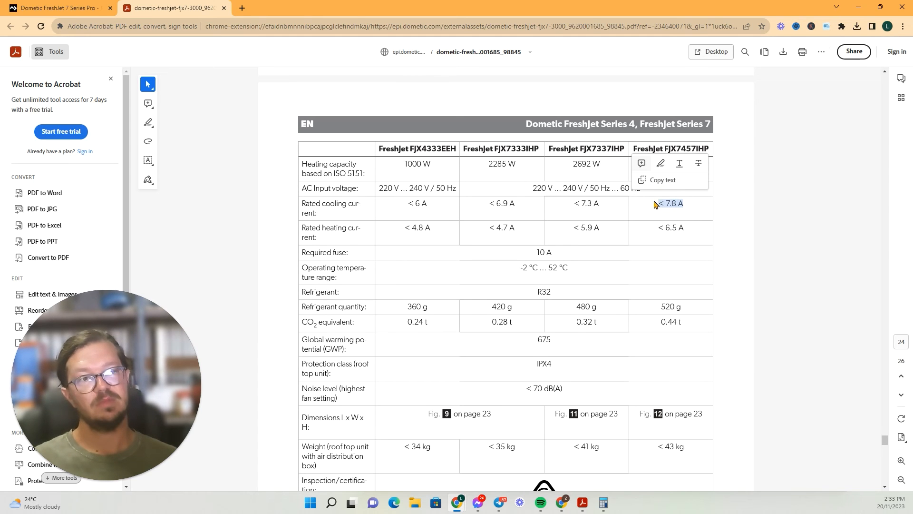
pyautogui.scroll(-3)
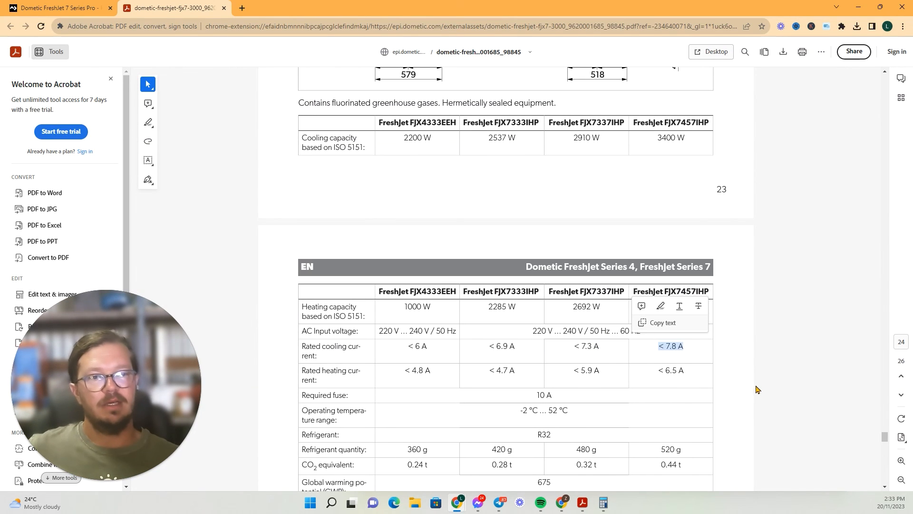
pyautogui.scroll(-3)
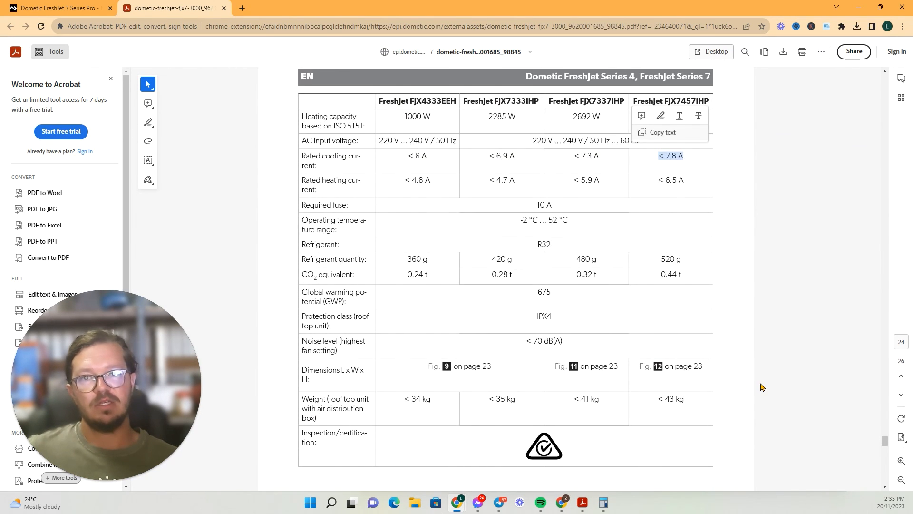